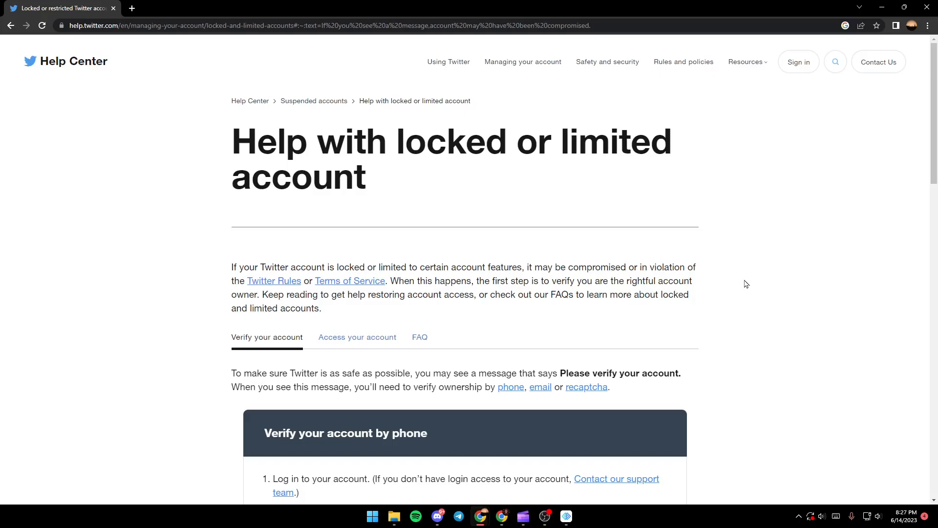
mouse_move(307, 204)
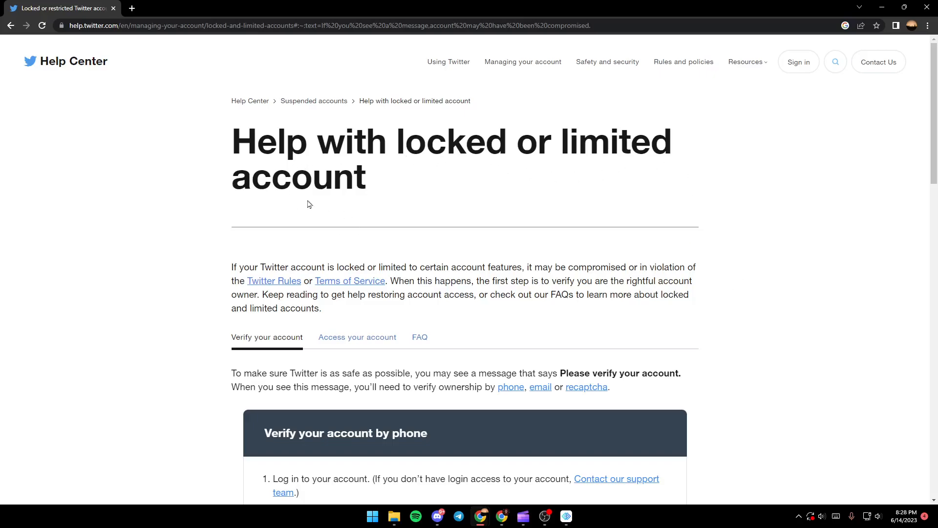
mouse_move(525, 226)
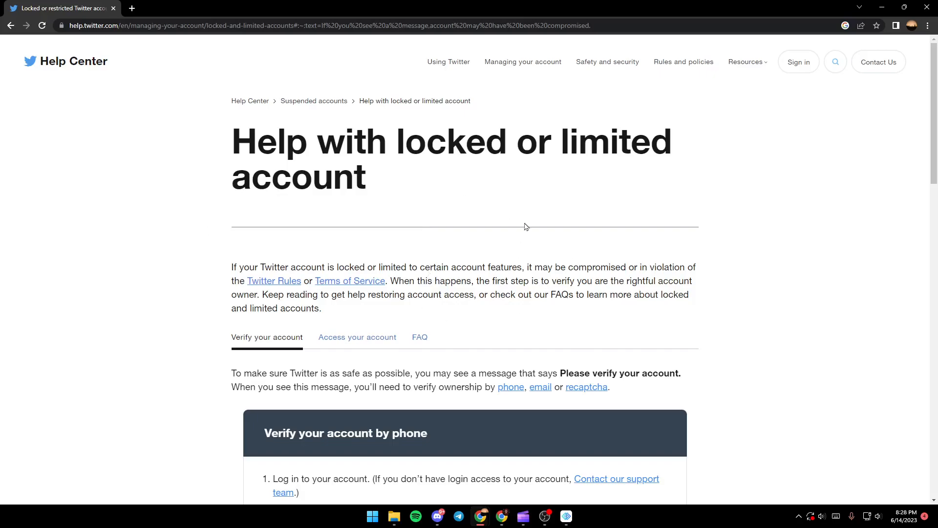
mouse_move(813, 322)
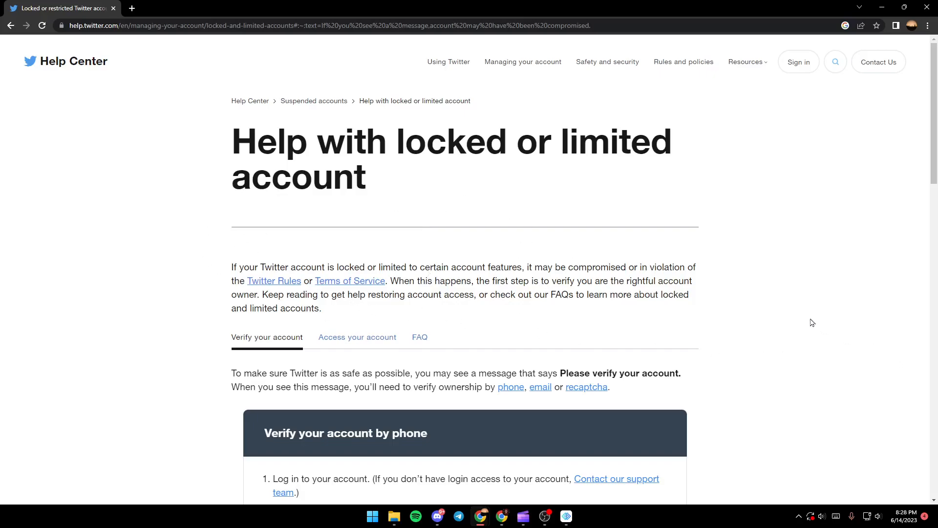
mouse_move(813, 273)
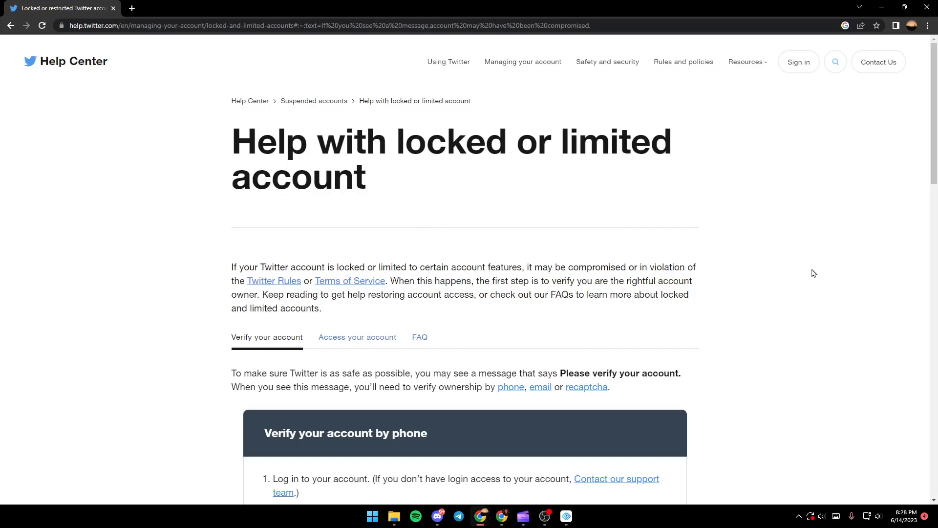
mouse_move(426, 262)
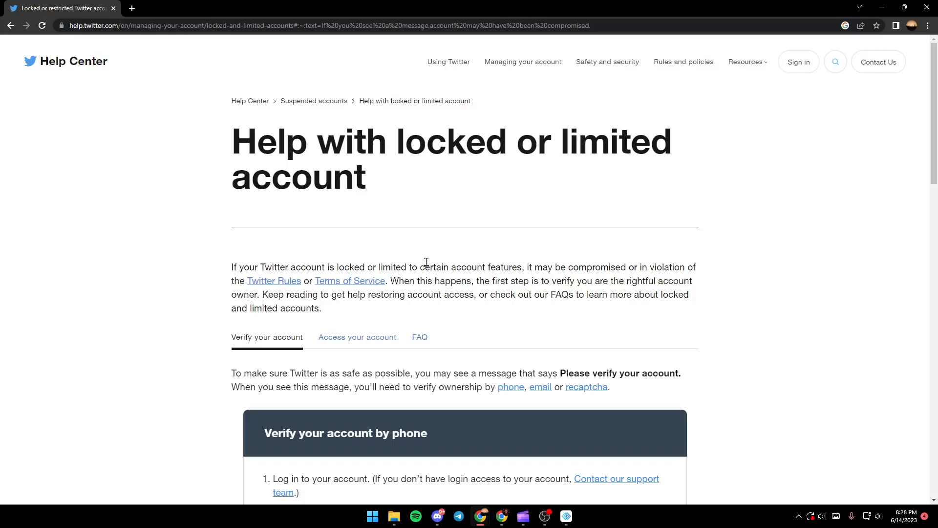
mouse_move(285, 268)
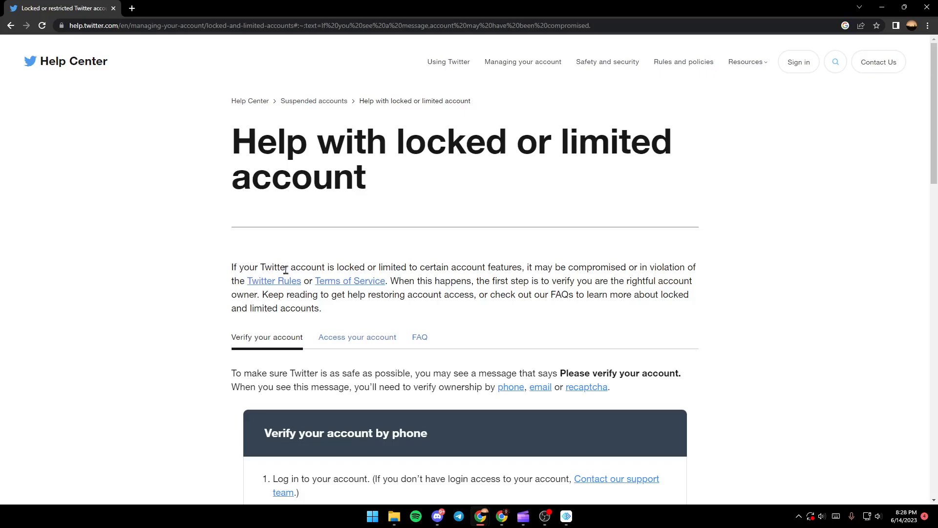
mouse_move(341, 281)
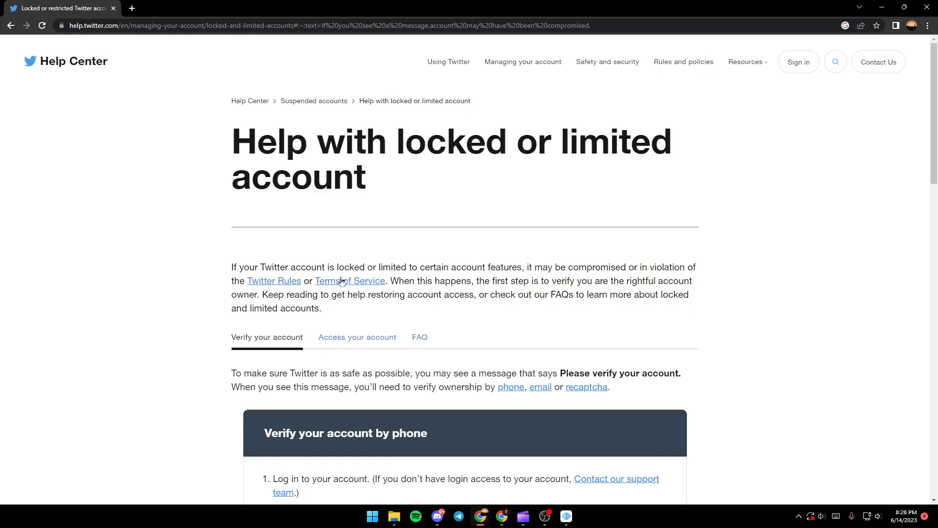
mouse_move(573, 280)
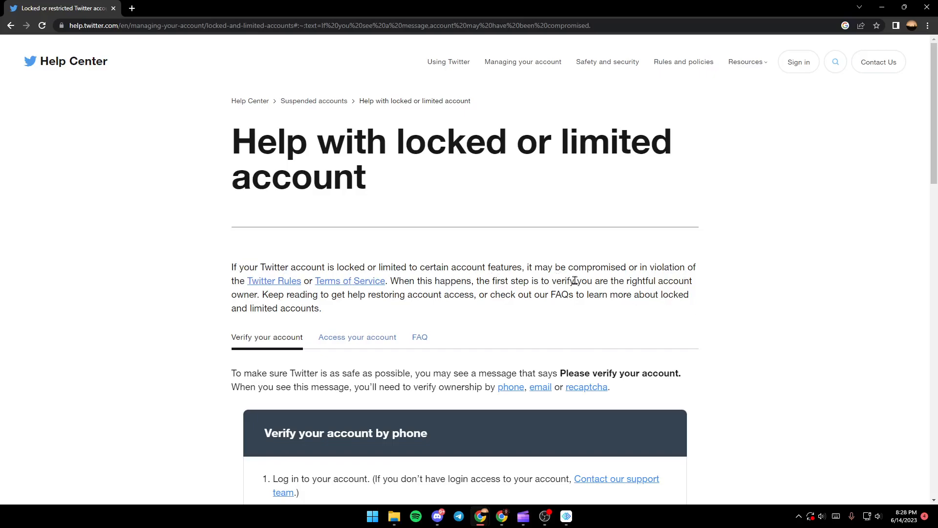
mouse_move(790, 269)
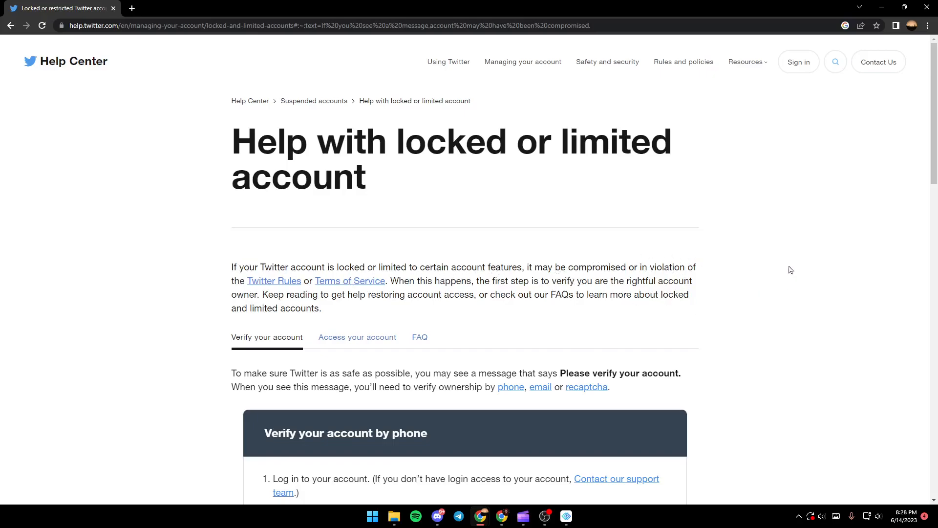
mouse_move(268, 288)
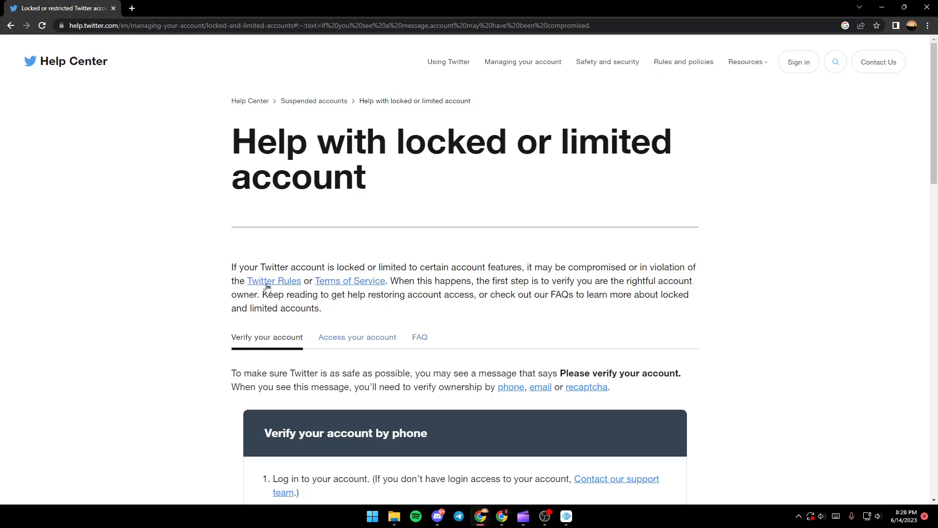
mouse_move(352, 293)
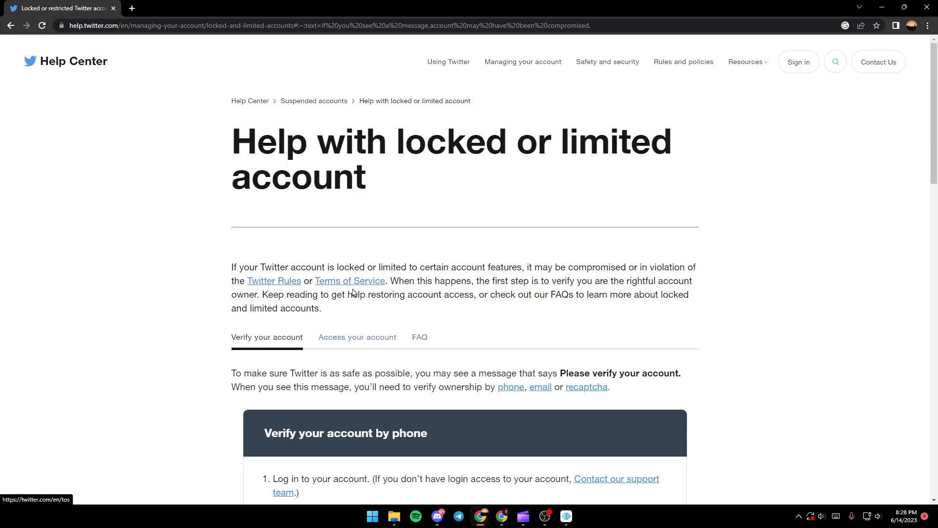
mouse_move(753, 321)
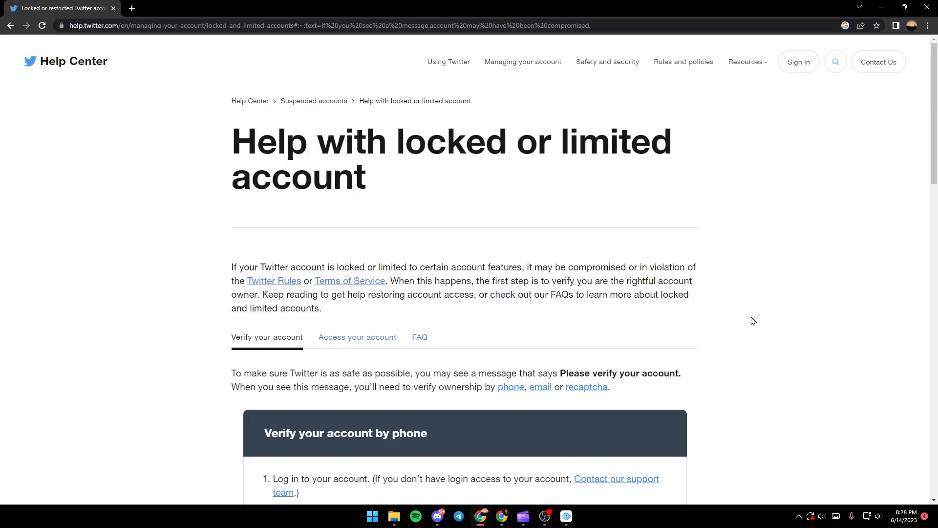
mouse_move(781, 328)
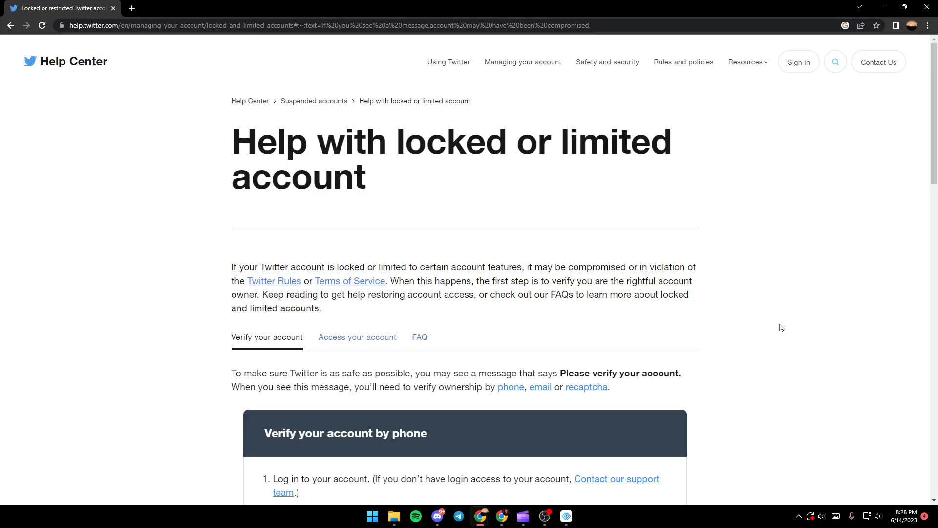
mouse_move(479, 314)
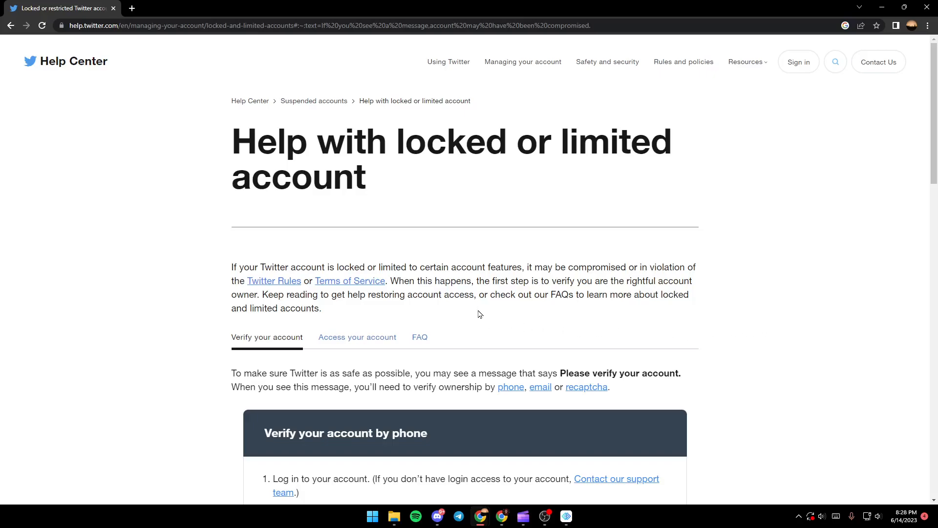
scroll("down", 3)
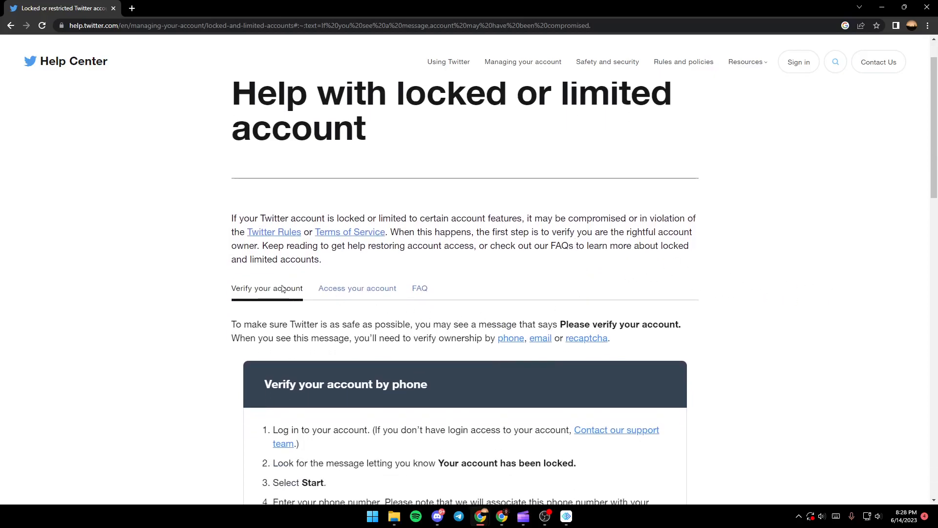
scroll("down", 3)
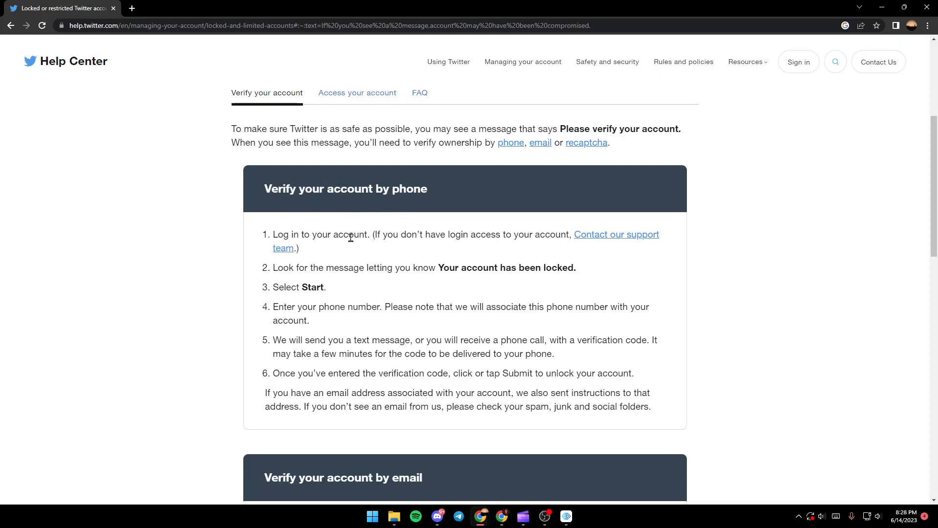
mouse_move(270, 276)
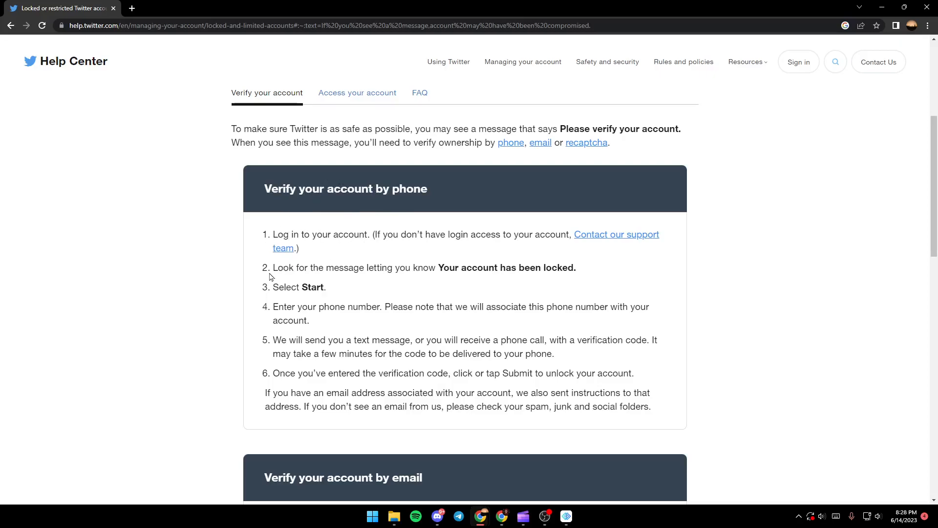
mouse_move(424, 281)
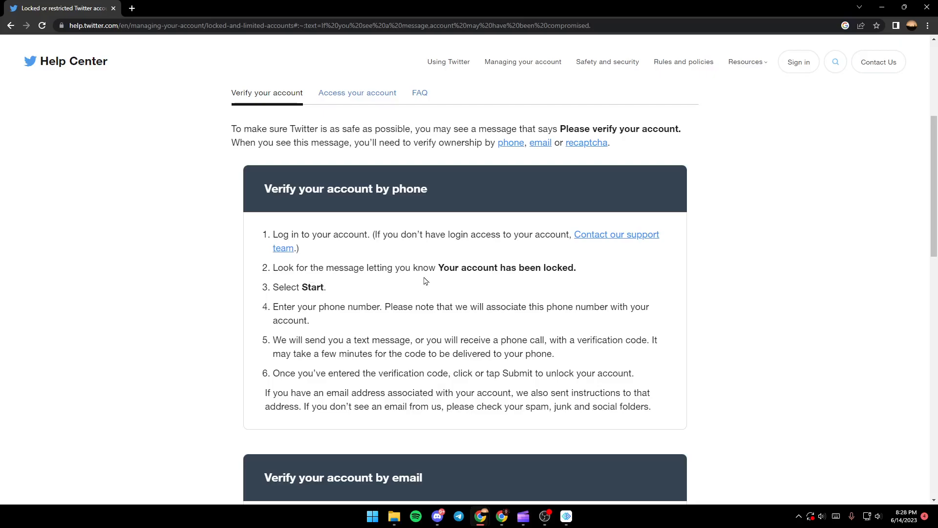
mouse_move(293, 284)
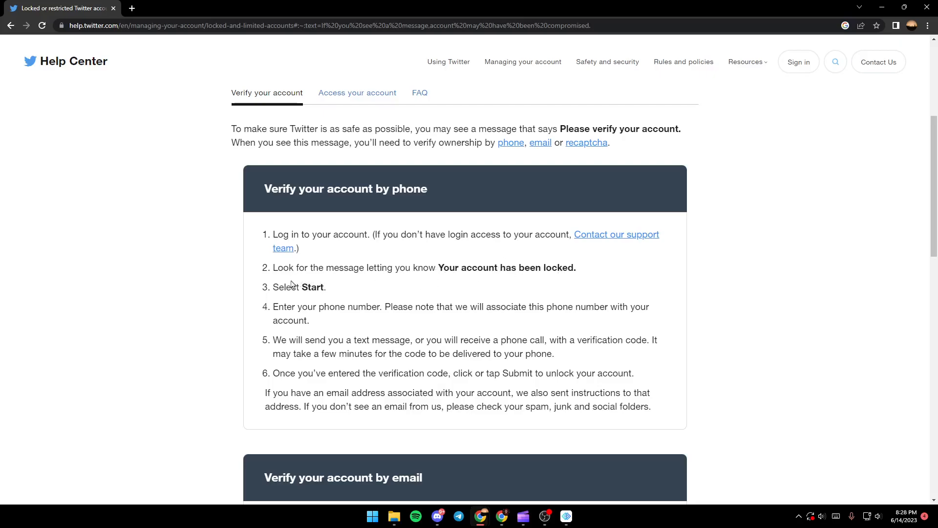
mouse_move(315, 299)
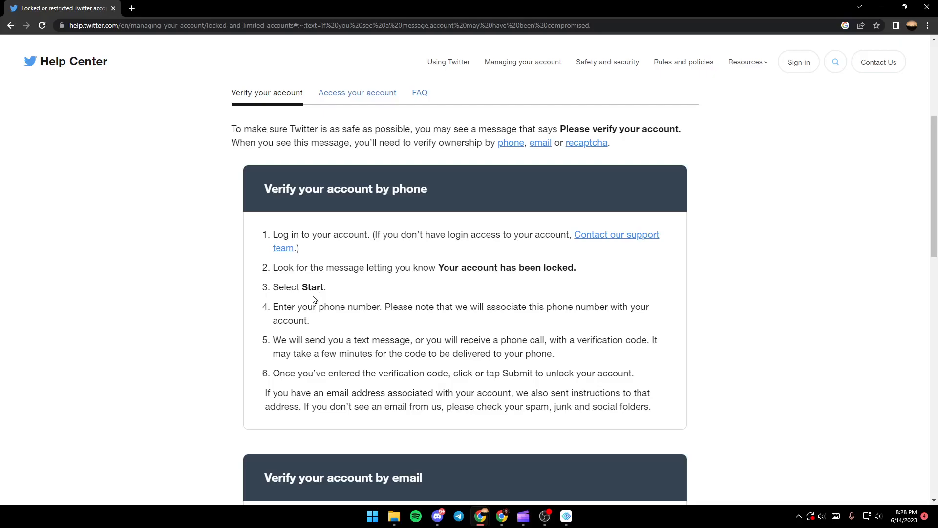
mouse_move(349, 307)
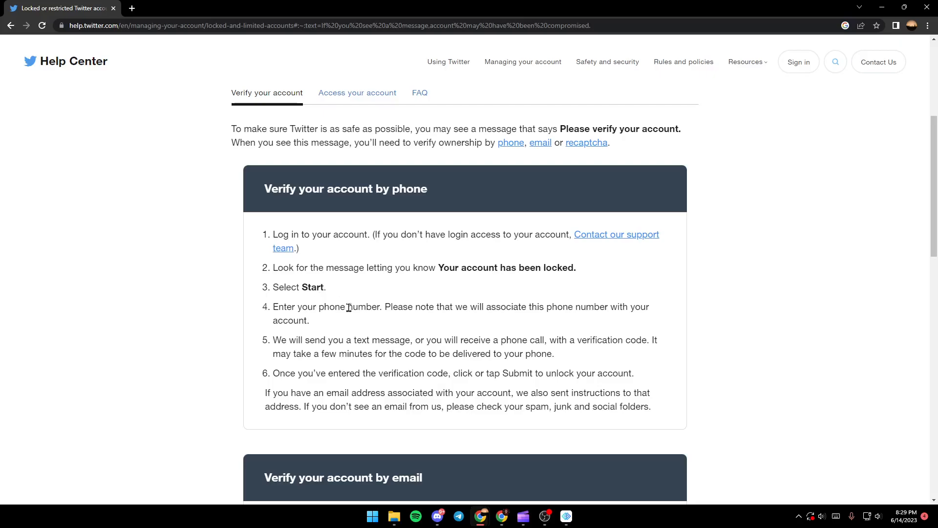
mouse_move(270, 332)
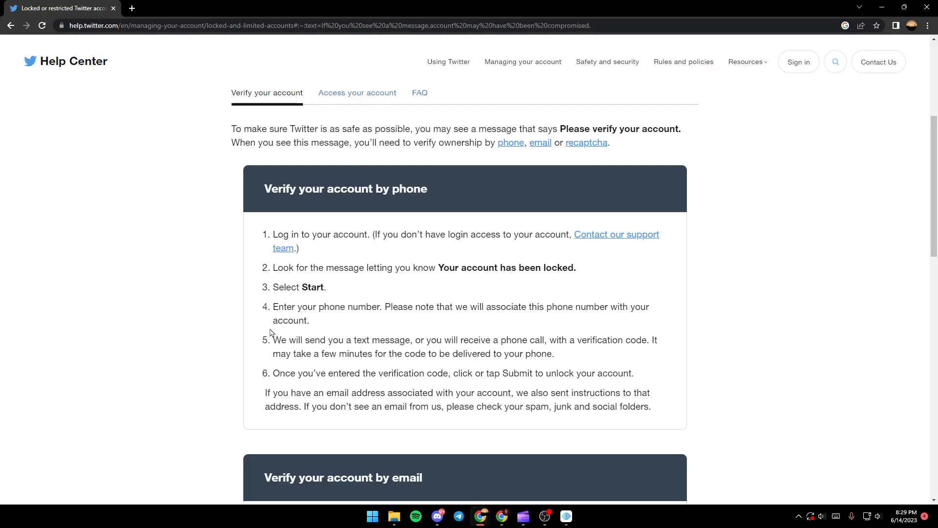
mouse_move(387, 304)
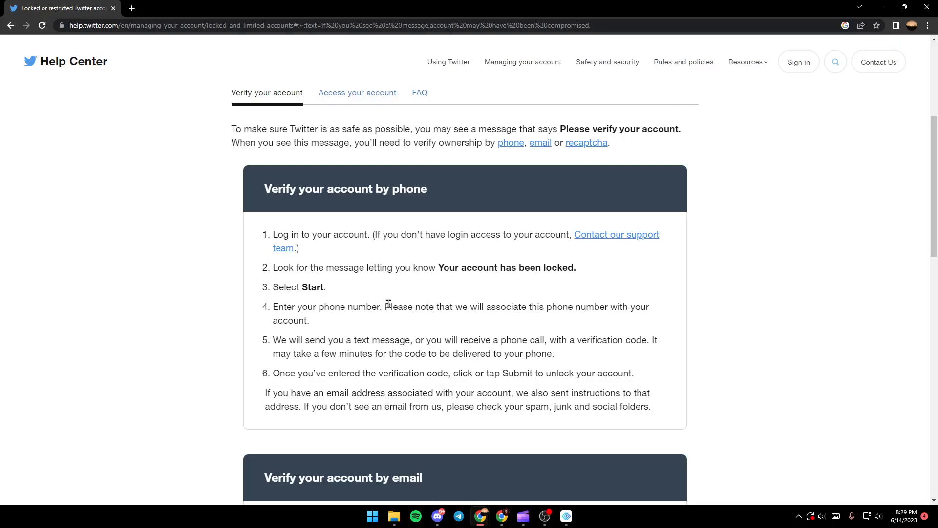
mouse_move(429, 319)
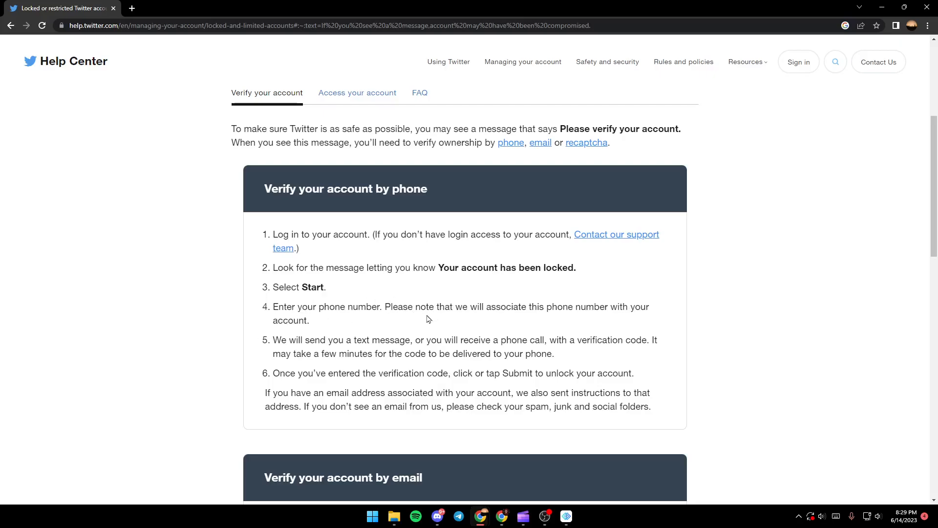
mouse_move(405, 326)
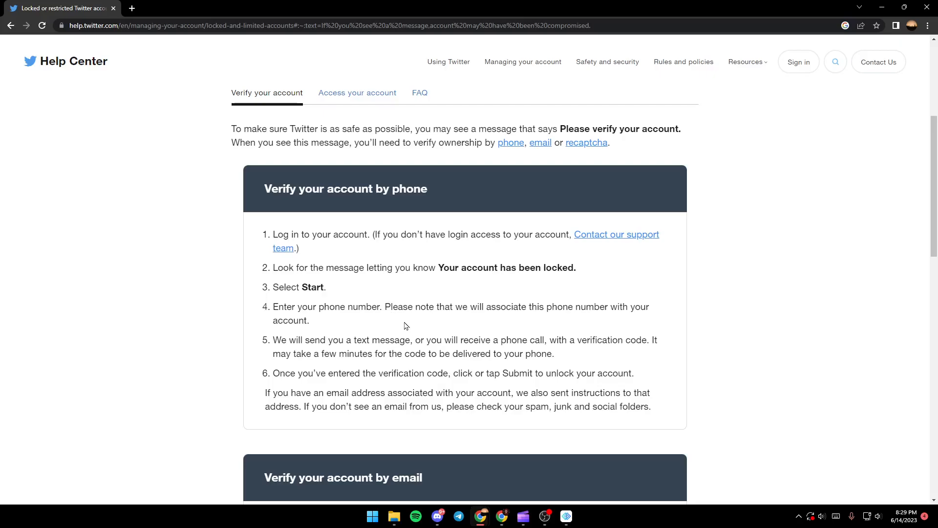
mouse_move(362, 332)
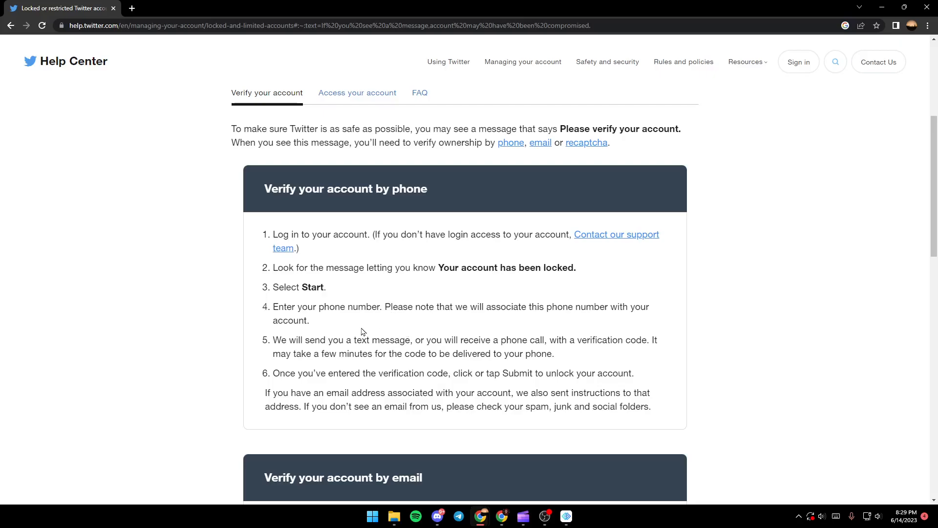
mouse_move(353, 351)
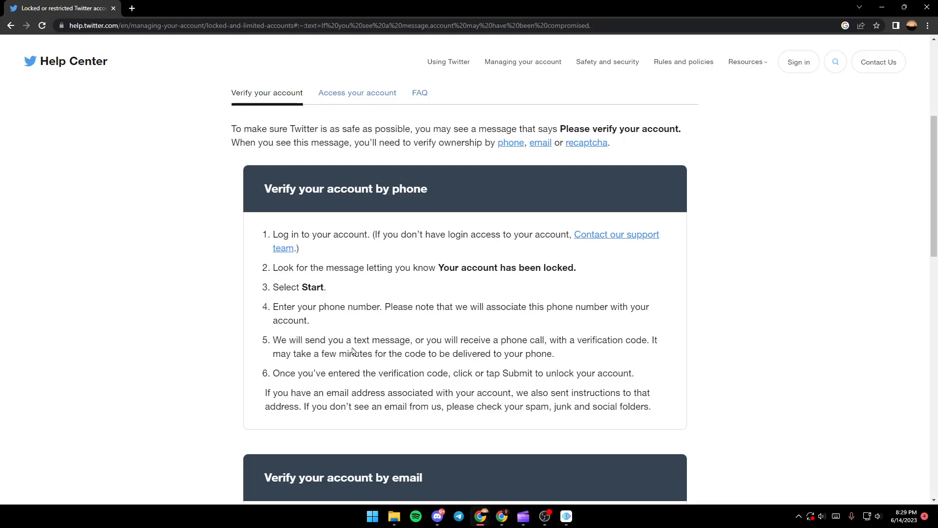
mouse_move(497, 332)
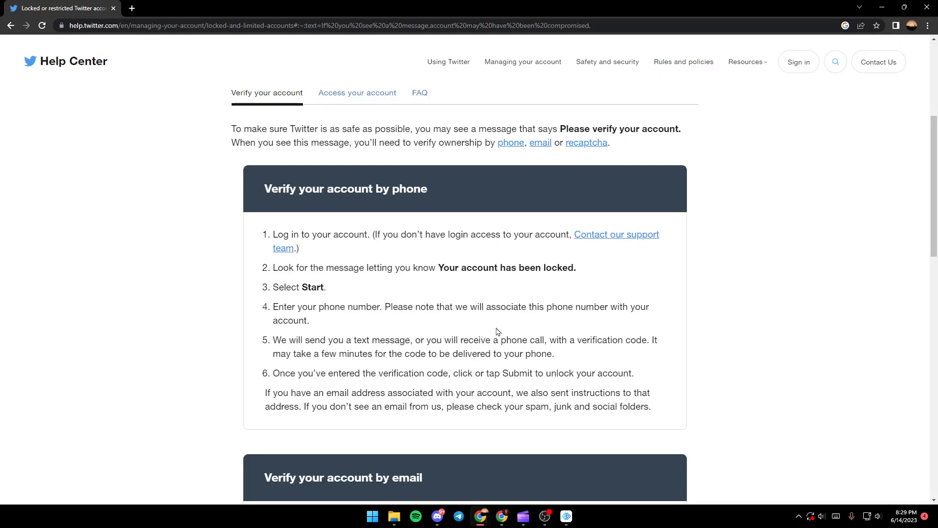
mouse_move(628, 335)
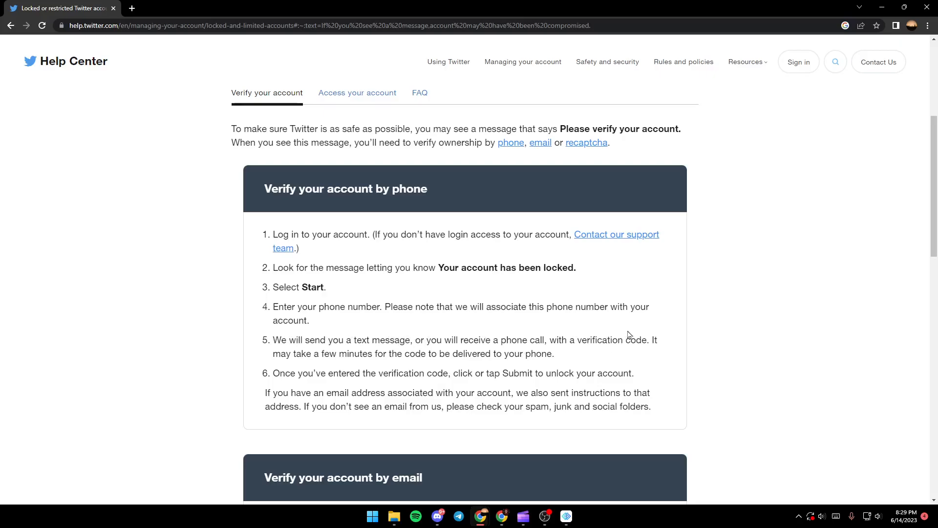
mouse_move(376, 350)
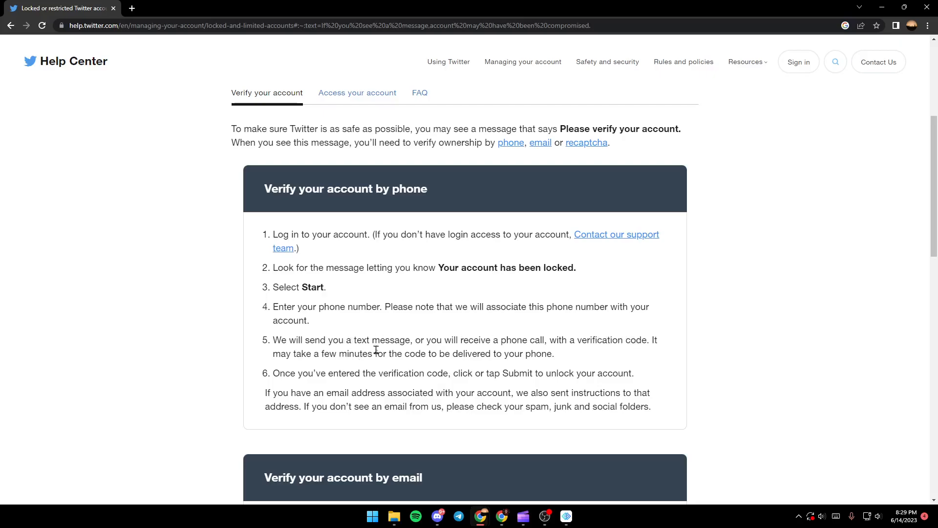
mouse_move(572, 338)
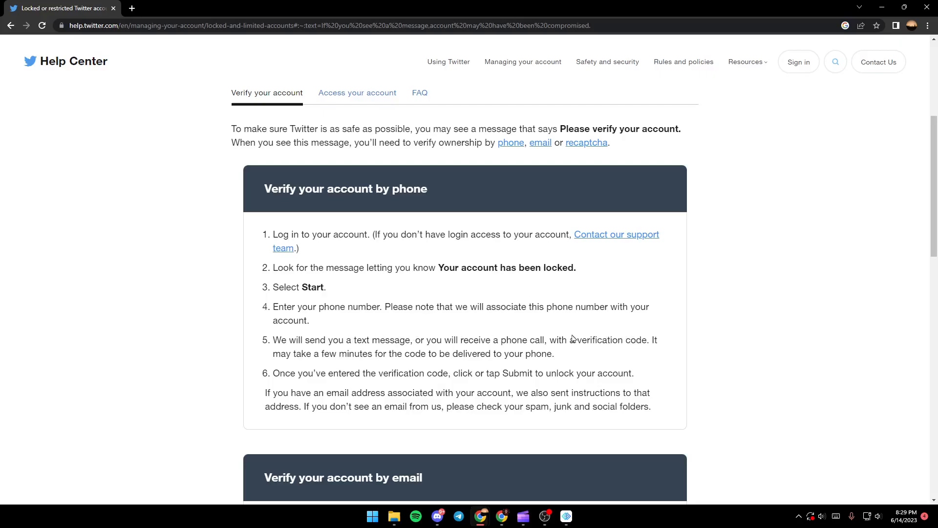
mouse_move(307, 383)
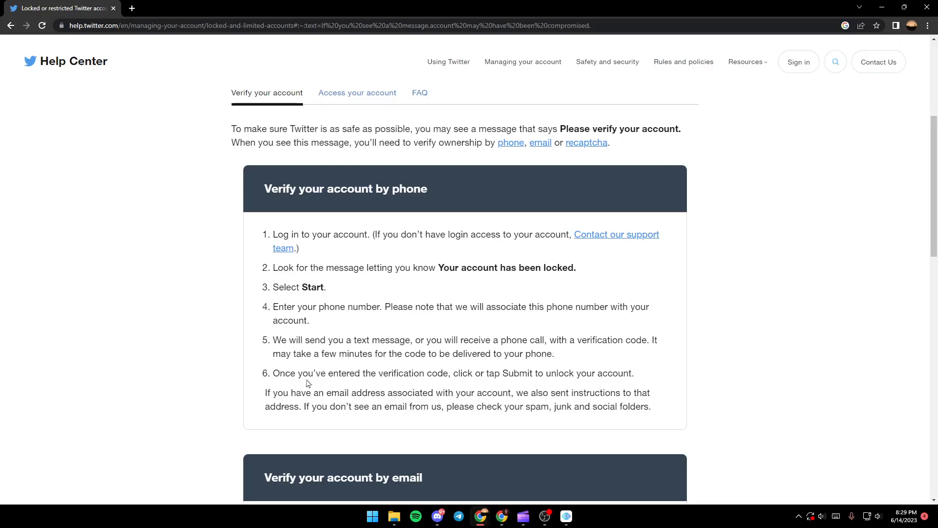
mouse_move(710, 355)
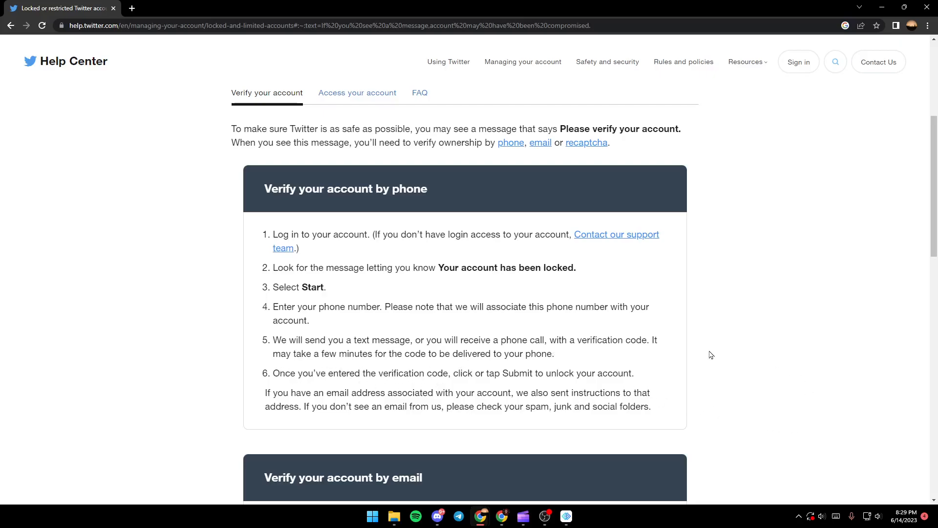
mouse_move(674, 353)
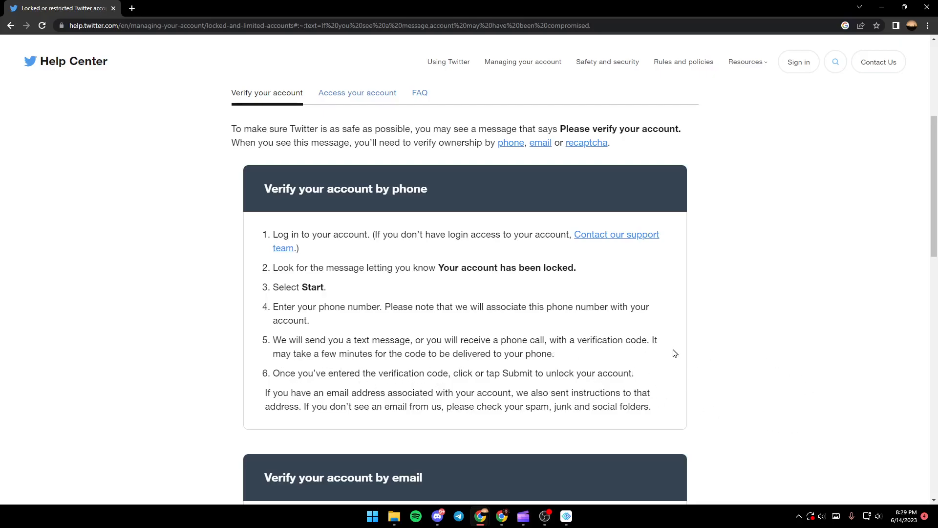
mouse_move(404, 394)
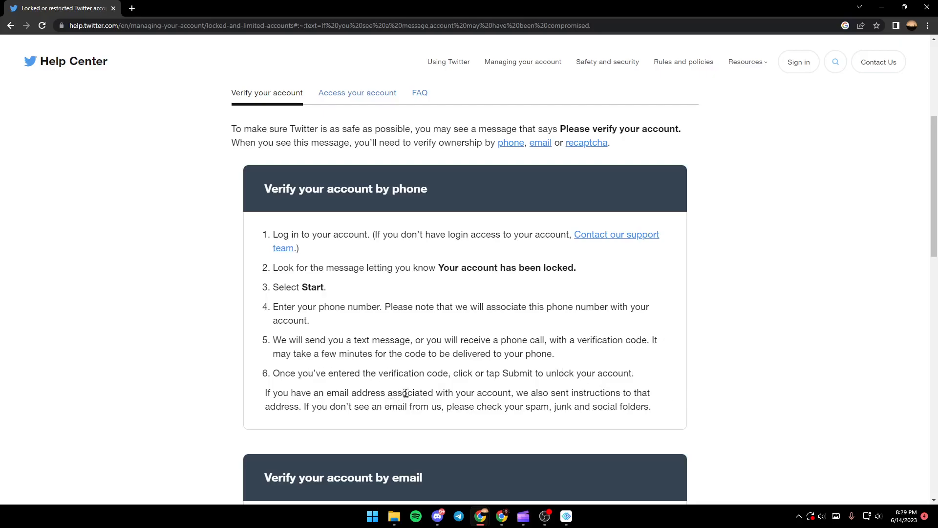
mouse_move(550, 397)
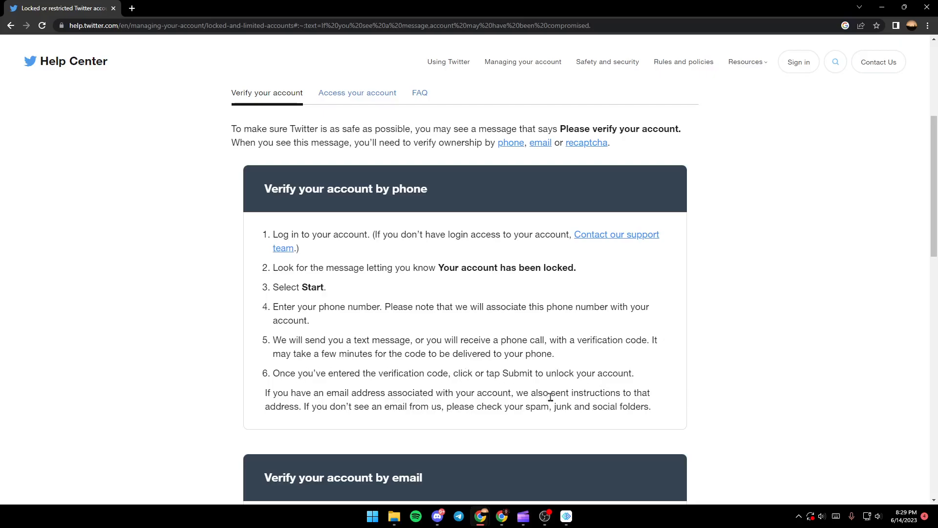
scroll("down", 3)
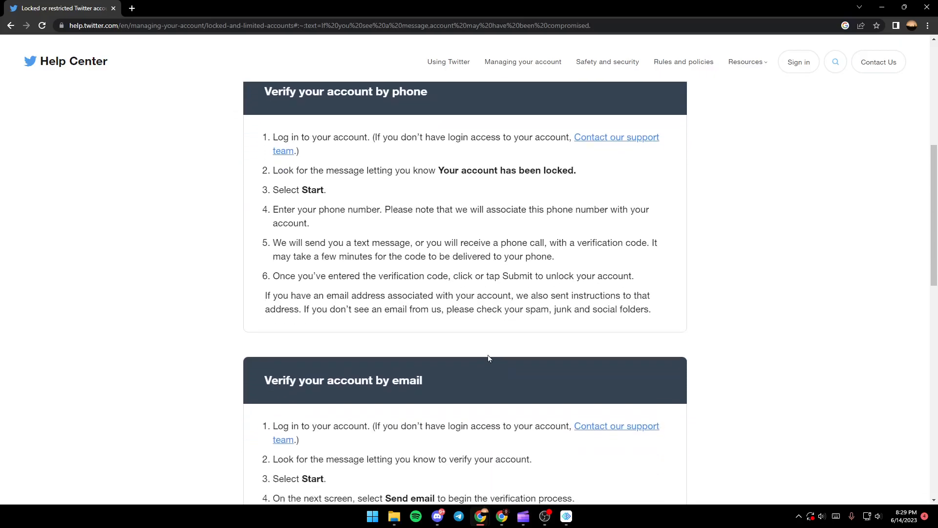
scroll("down", 3)
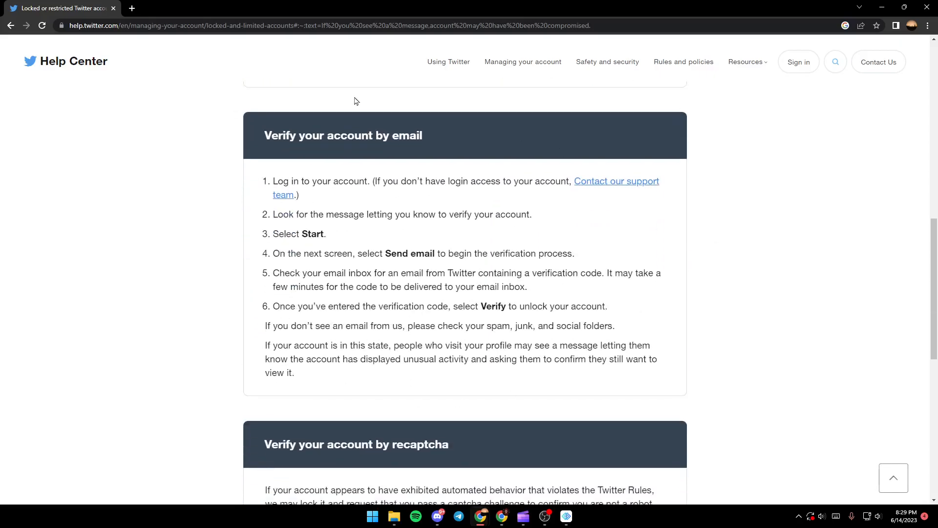
mouse_move(226, 281)
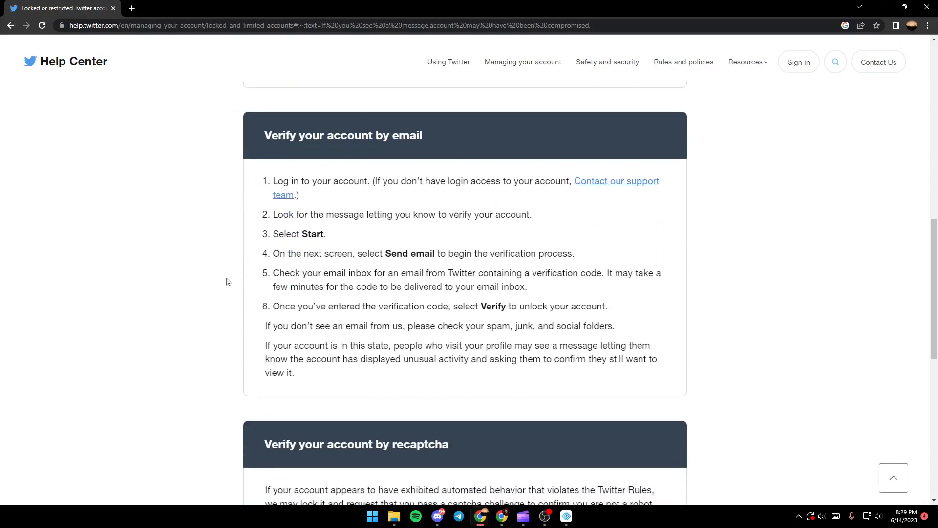
mouse_move(275, 193)
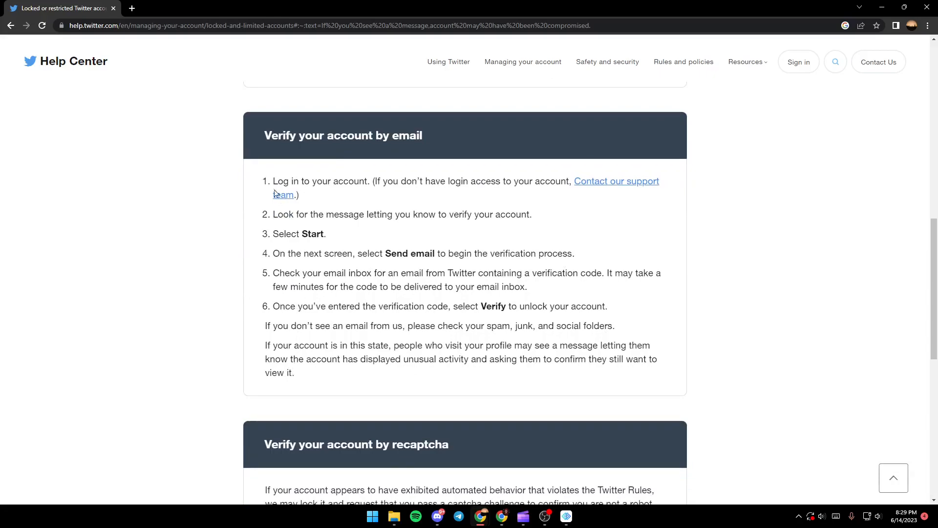
mouse_move(356, 211)
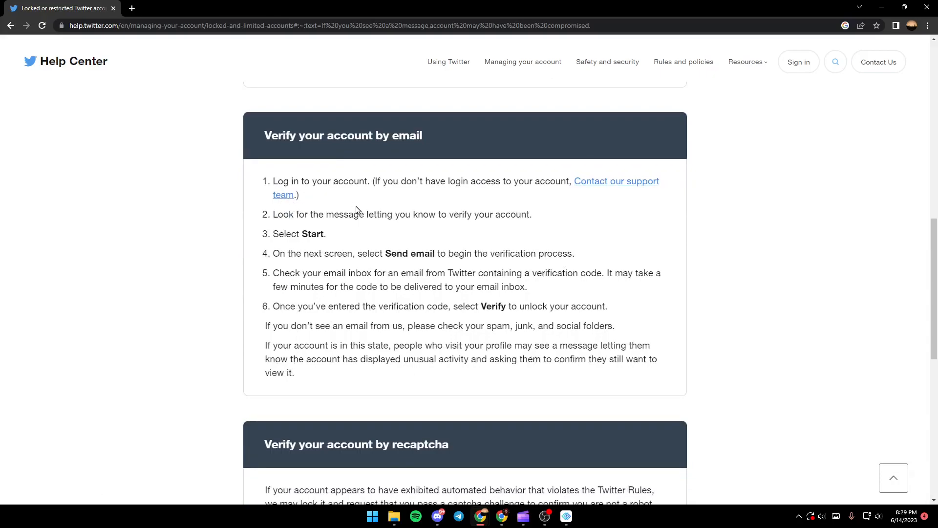
mouse_move(395, 234)
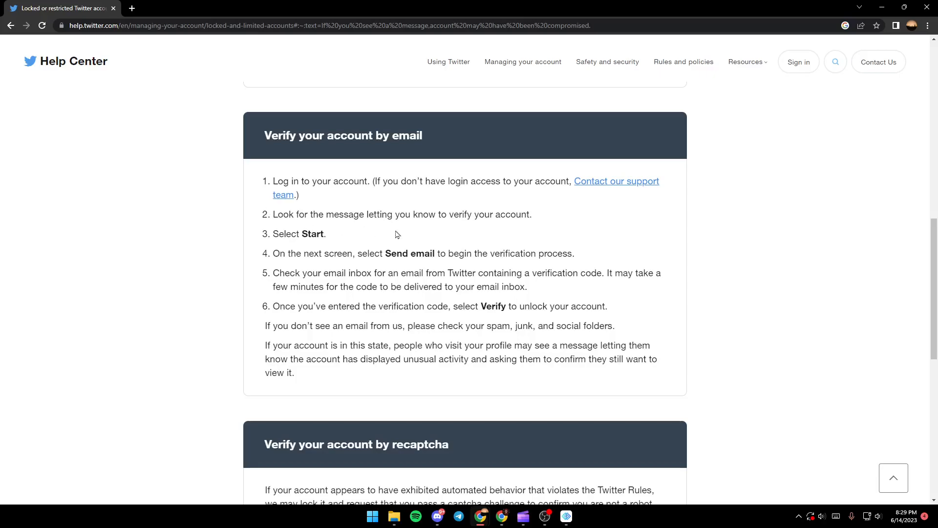
mouse_move(443, 228)
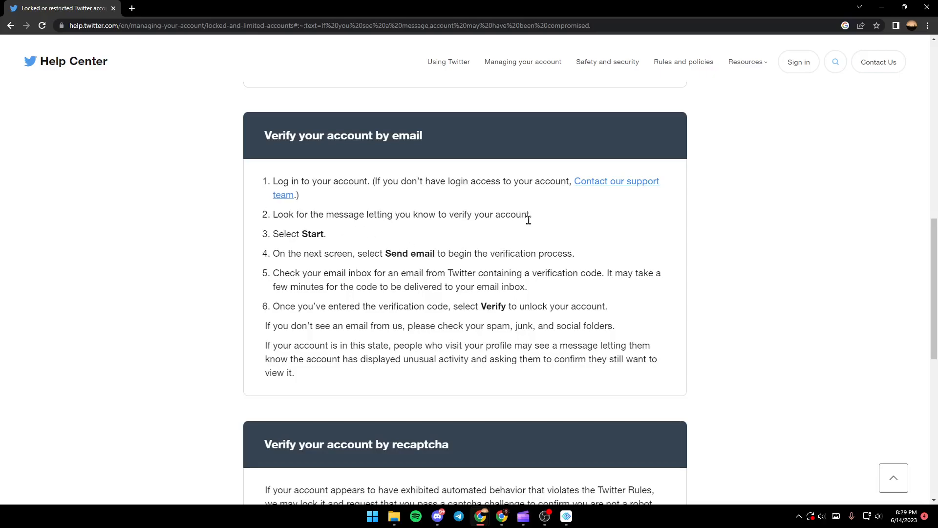
mouse_move(294, 249)
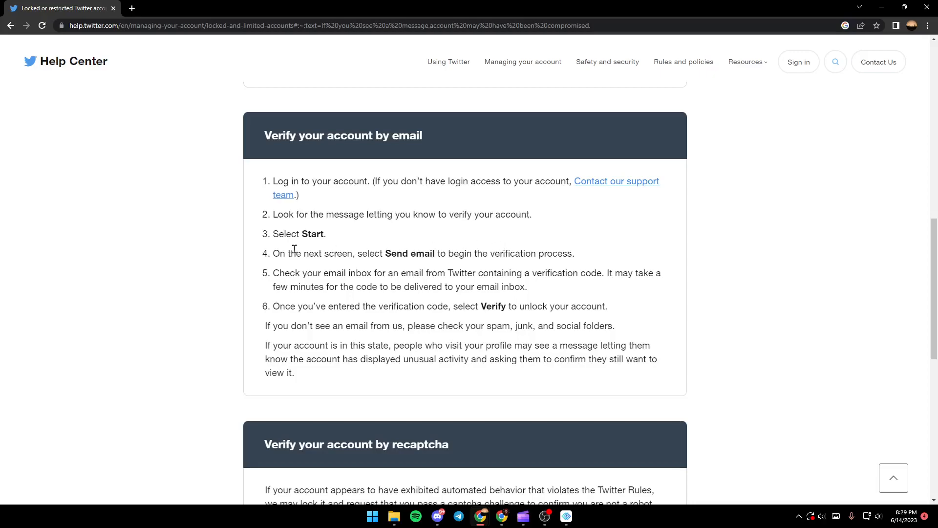
mouse_move(393, 268)
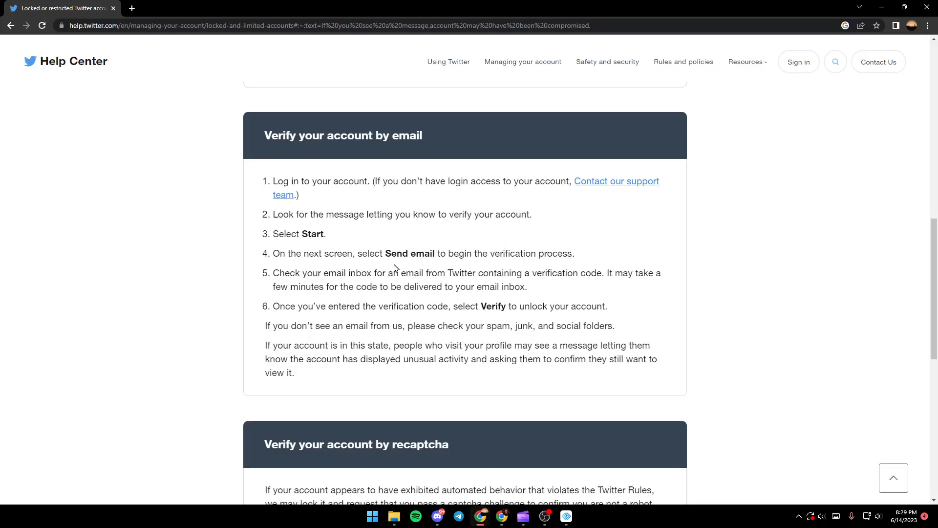
mouse_move(552, 266)
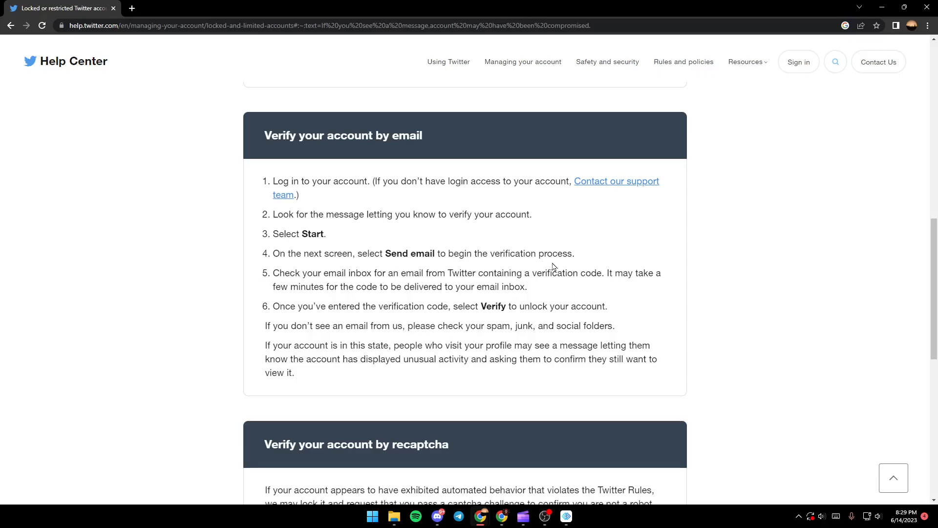
mouse_move(279, 253)
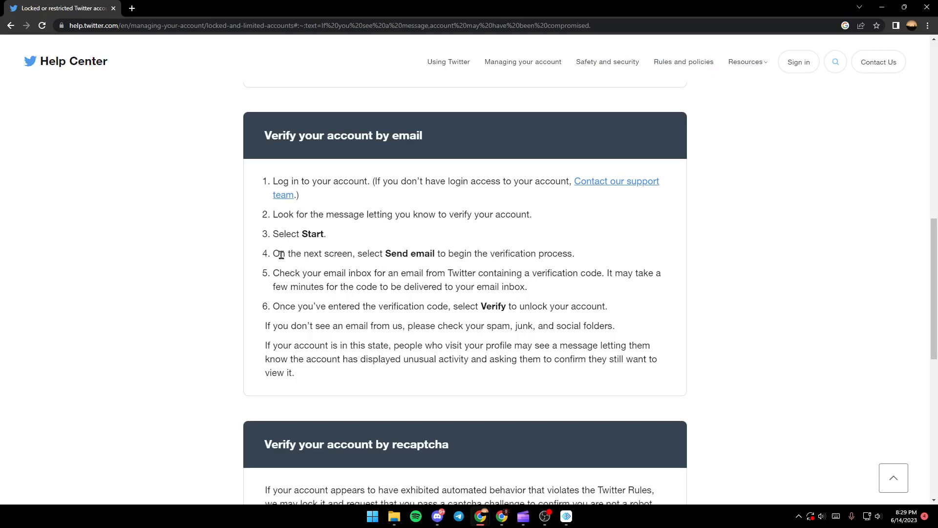
mouse_move(384, 265)
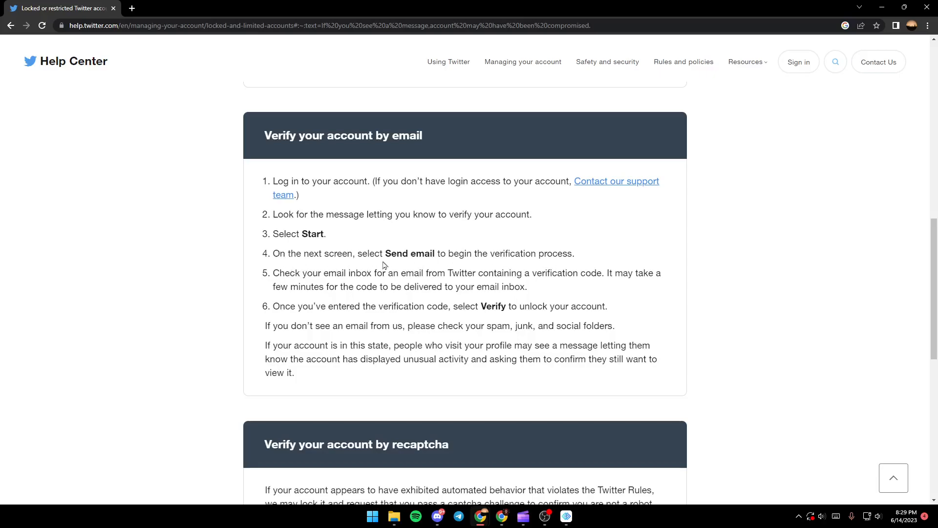
mouse_move(609, 301)
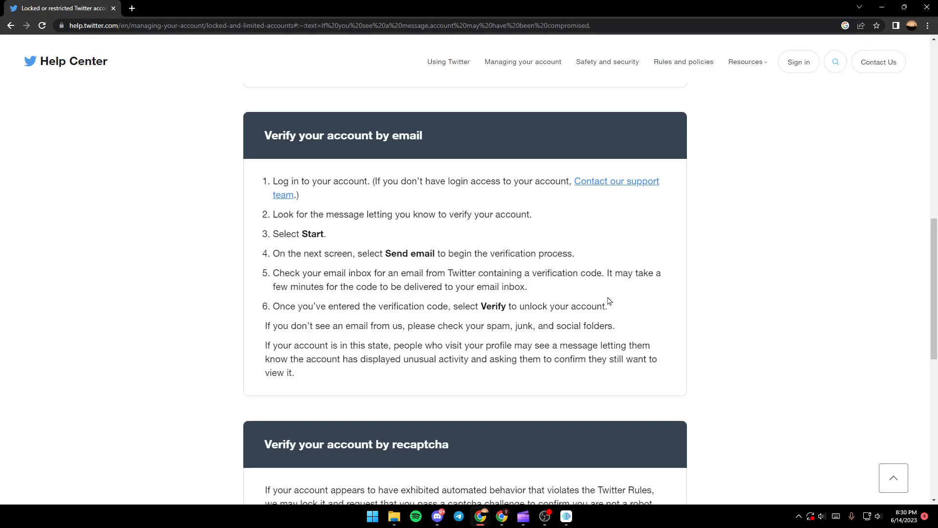
mouse_move(631, 274)
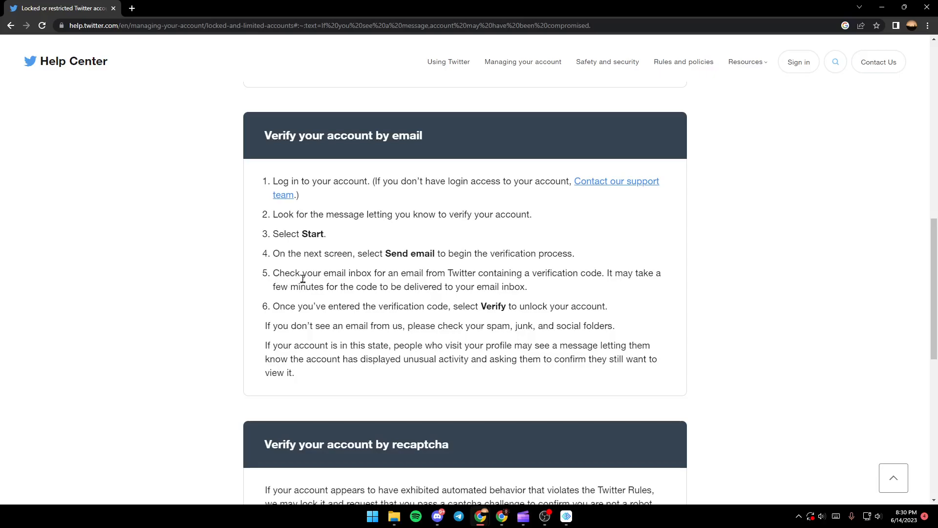
mouse_move(598, 274)
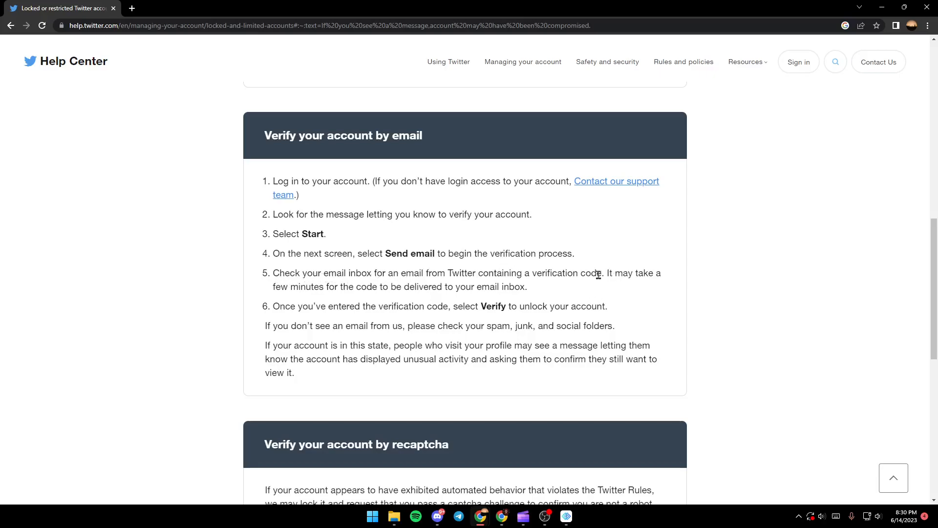
mouse_move(584, 287)
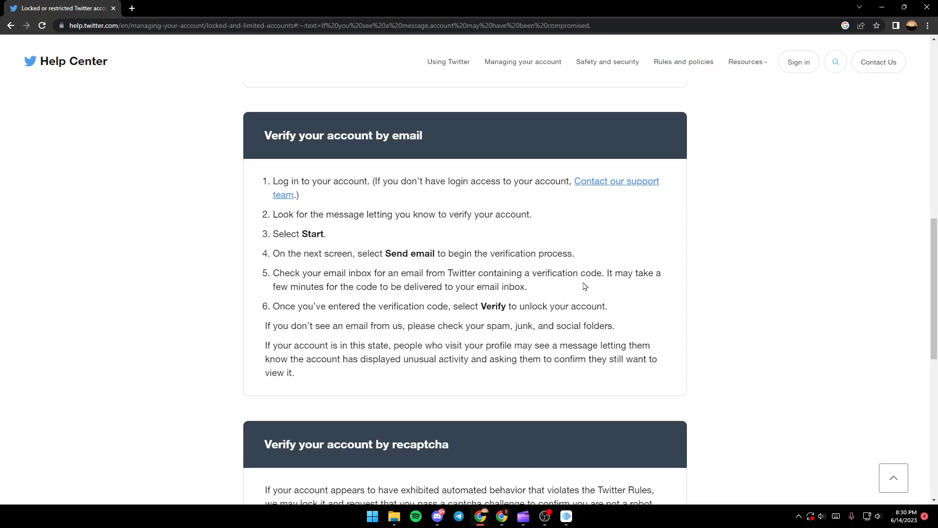
mouse_move(265, 316)
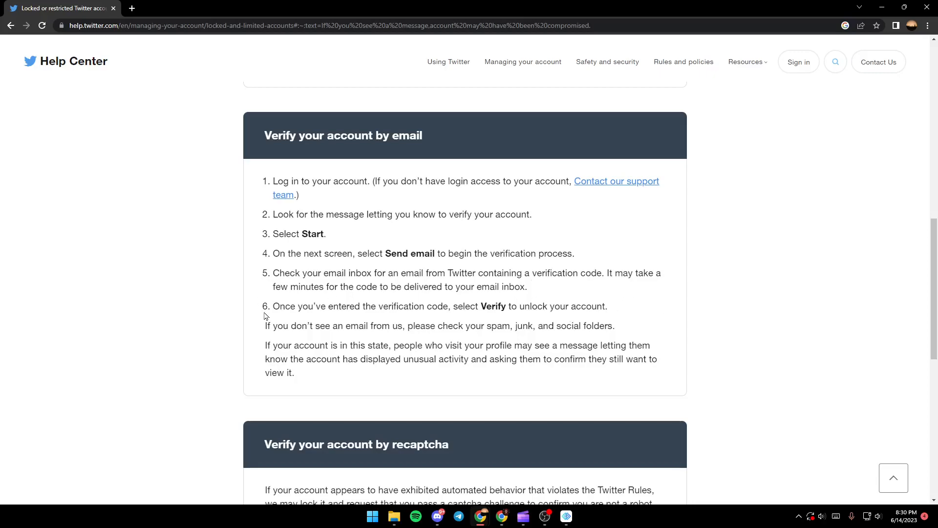
mouse_move(442, 301)
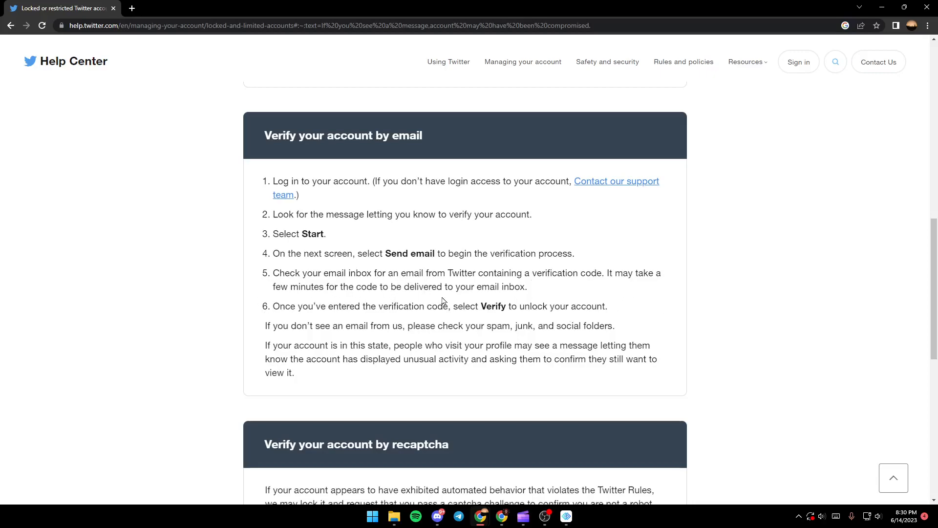
mouse_move(346, 251)
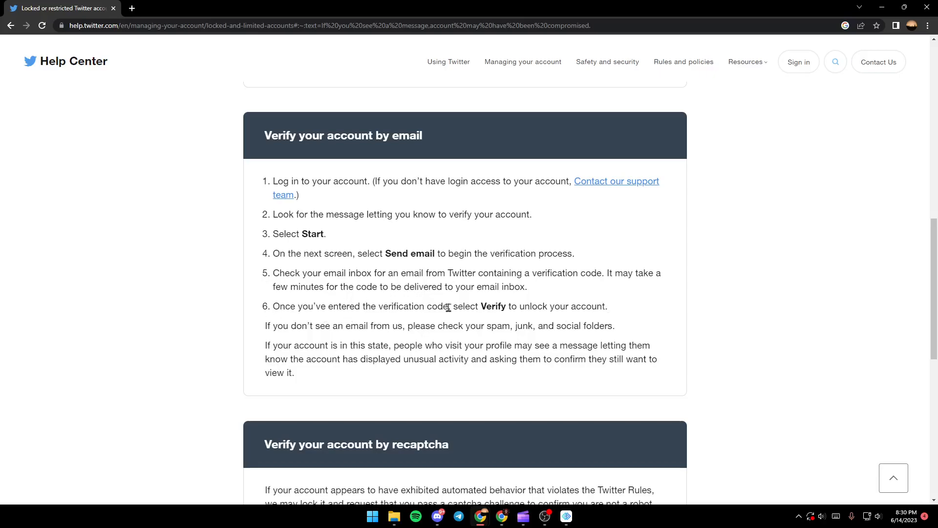
mouse_move(639, 341)
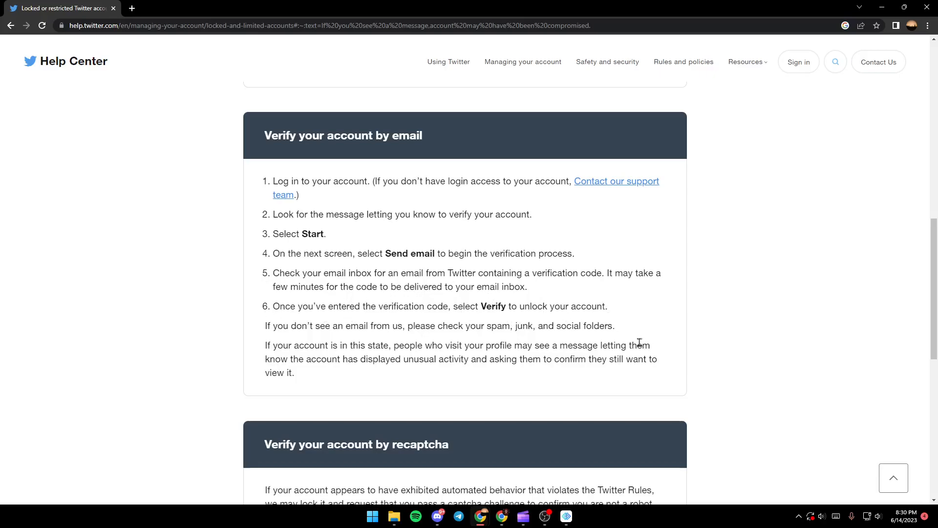
mouse_move(693, 351)
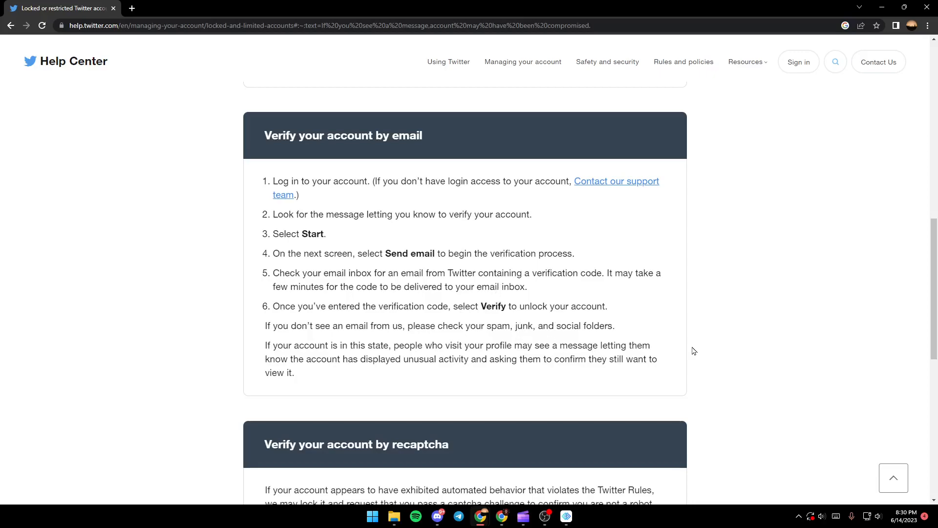